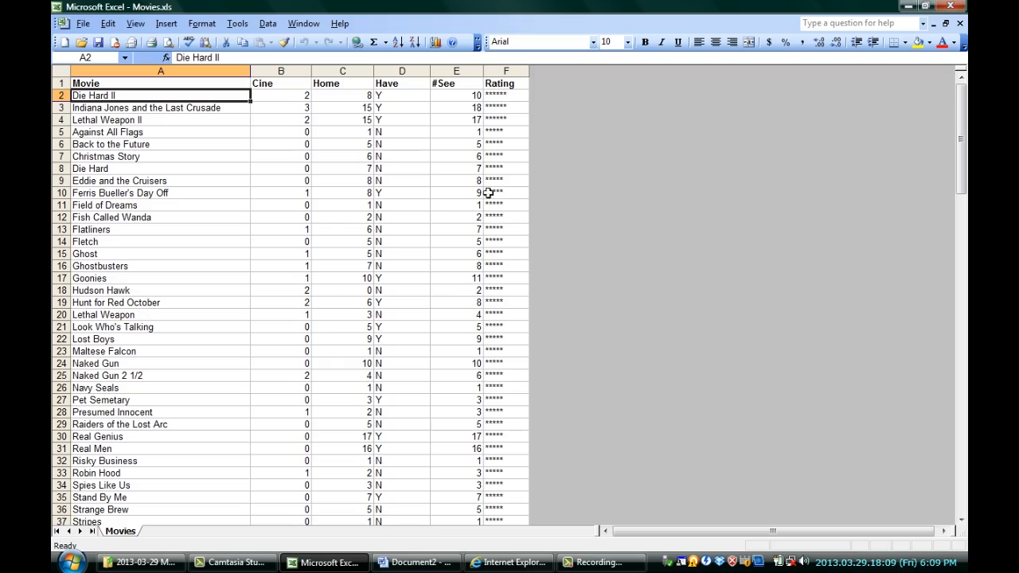
Save the workbook as Text (Tab delimited) Movies.txt, keeping the format, and switch to Word.
left_click(401, 229)
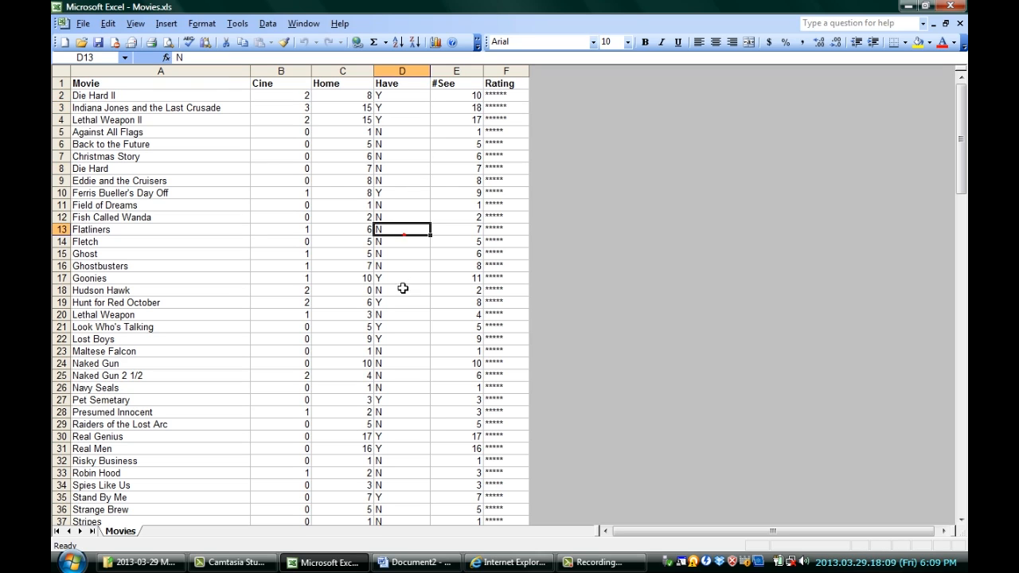
left_click(401, 289)
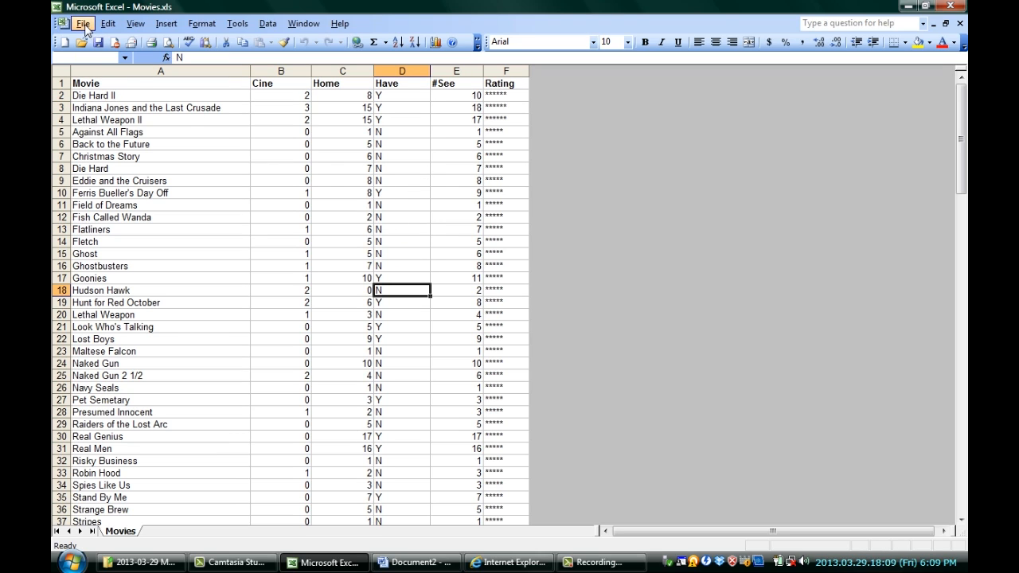
left_click(81, 24)
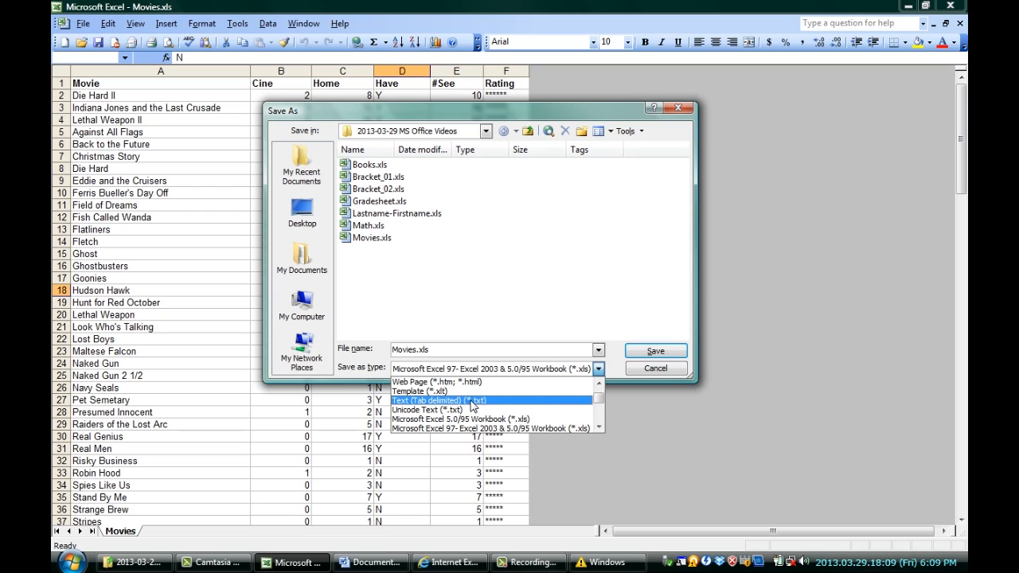
left_click(426, 399)
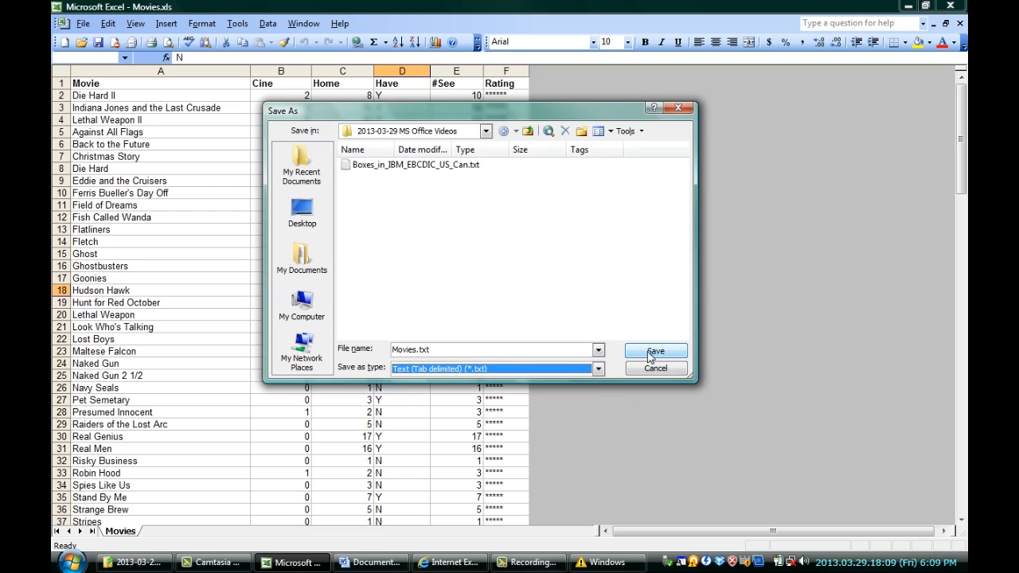
left_click(654, 352)
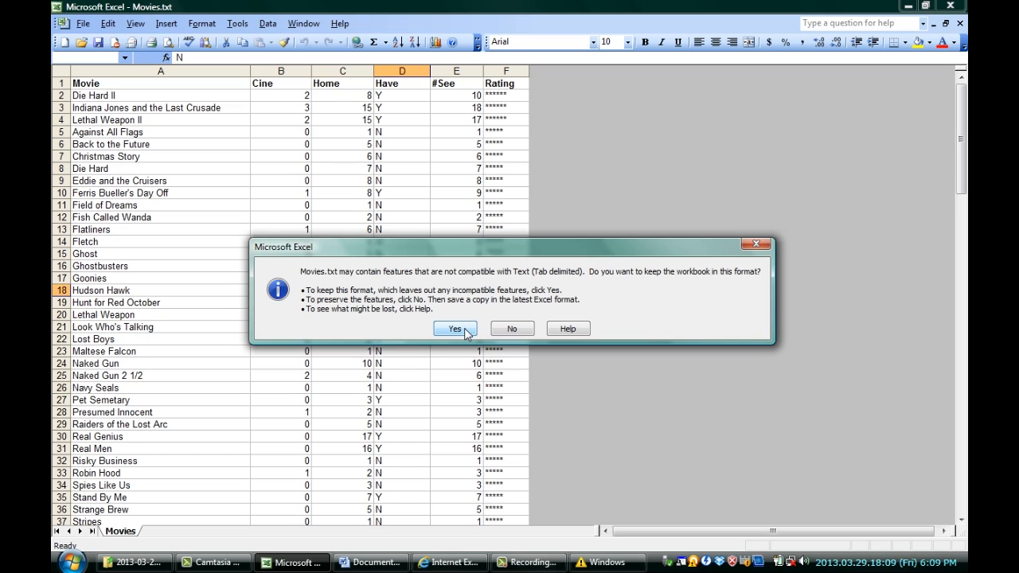
left_click(453, 328)
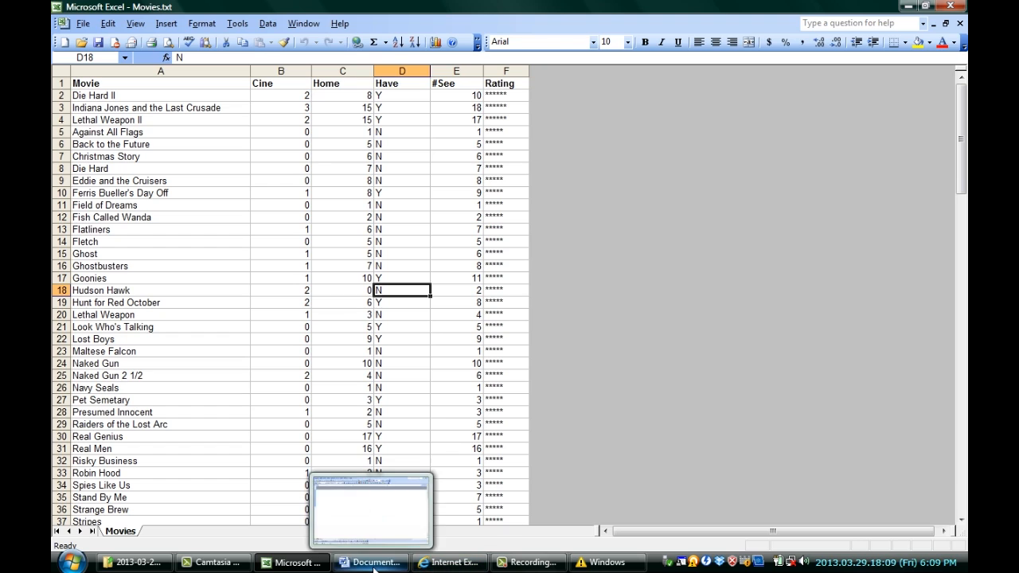
left_click(369, 564)
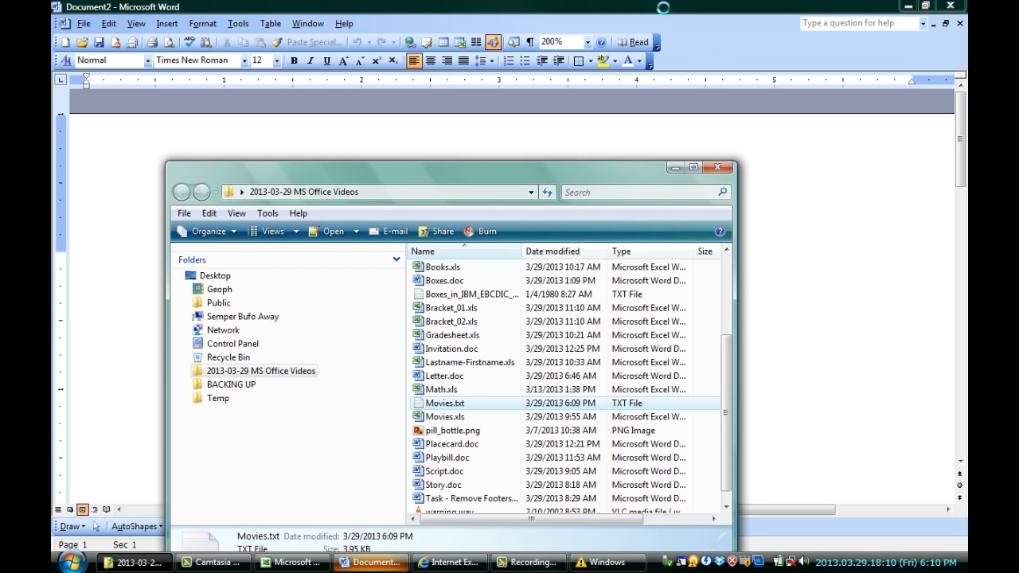
Open Movies.txt in Word as a read-only copy showing the tab-separated movie rows.
double_click(443, 403)
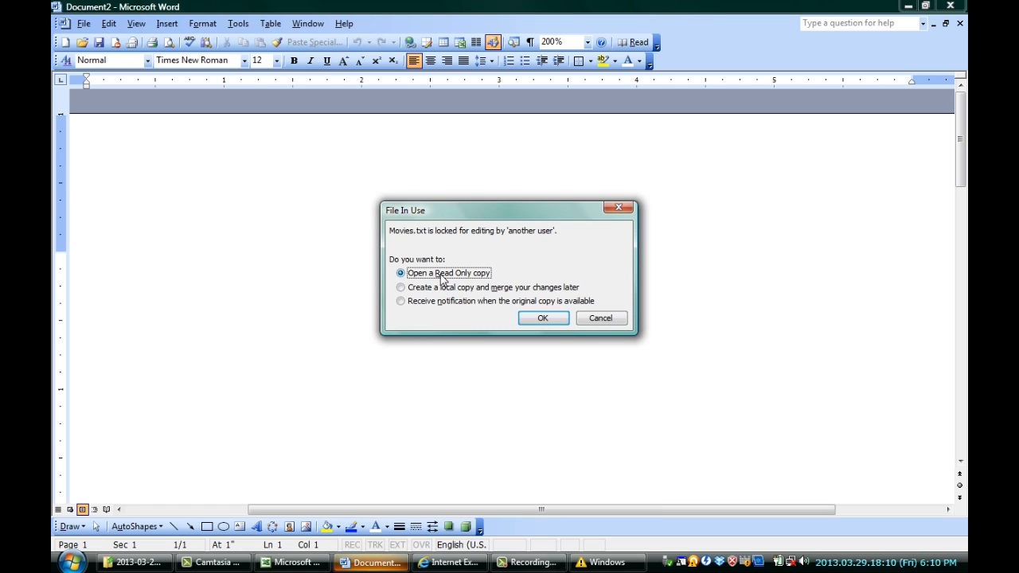
mouse_move(543, 319)
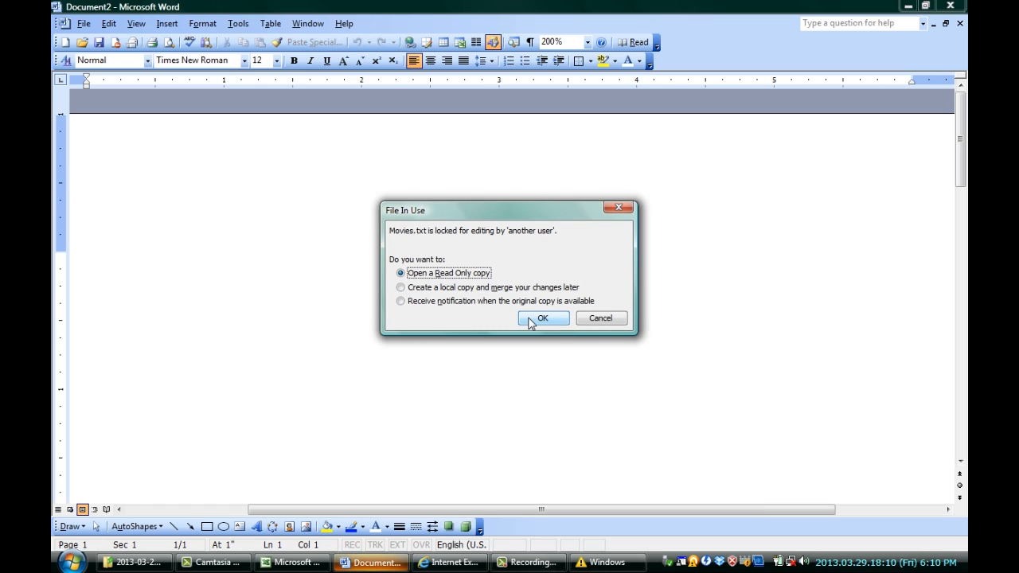
left_click(541, 318)
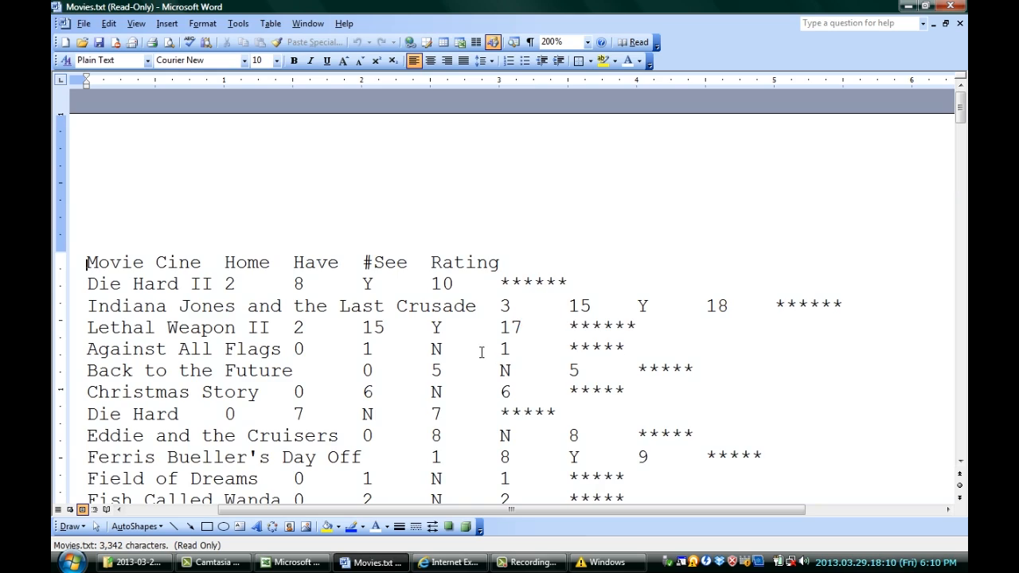
scroll("down", 3)
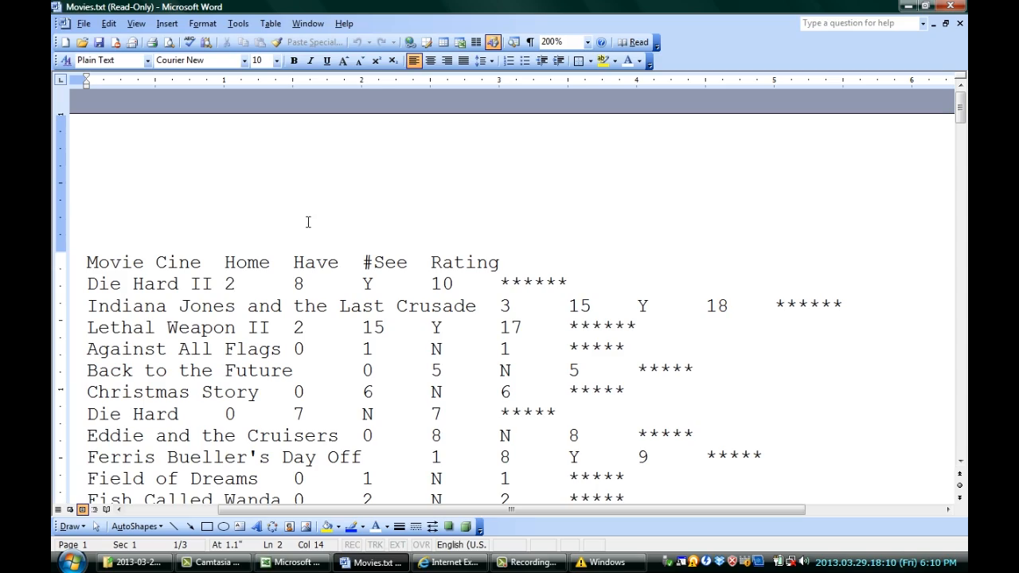
scroll("down", 3)
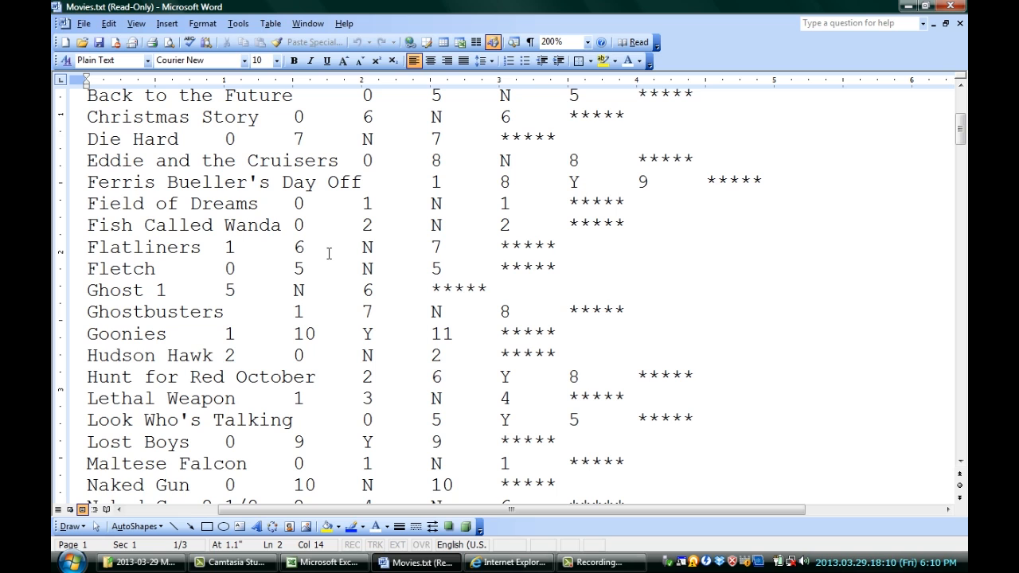
left_click(321, 564)
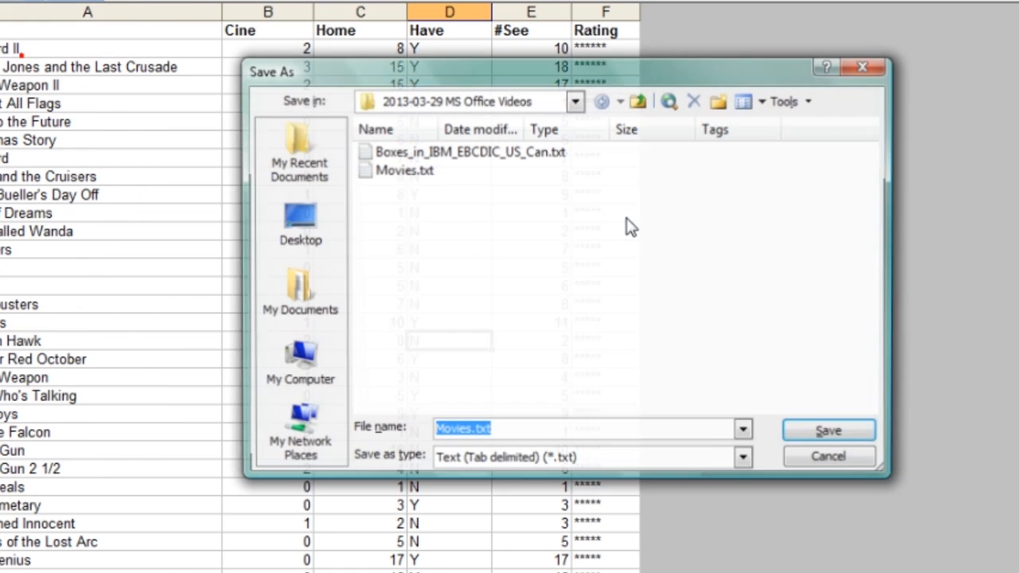
Save the workbook as Web Page (*.htm; *.html) named Movies.htm.
left_click(744, 458)
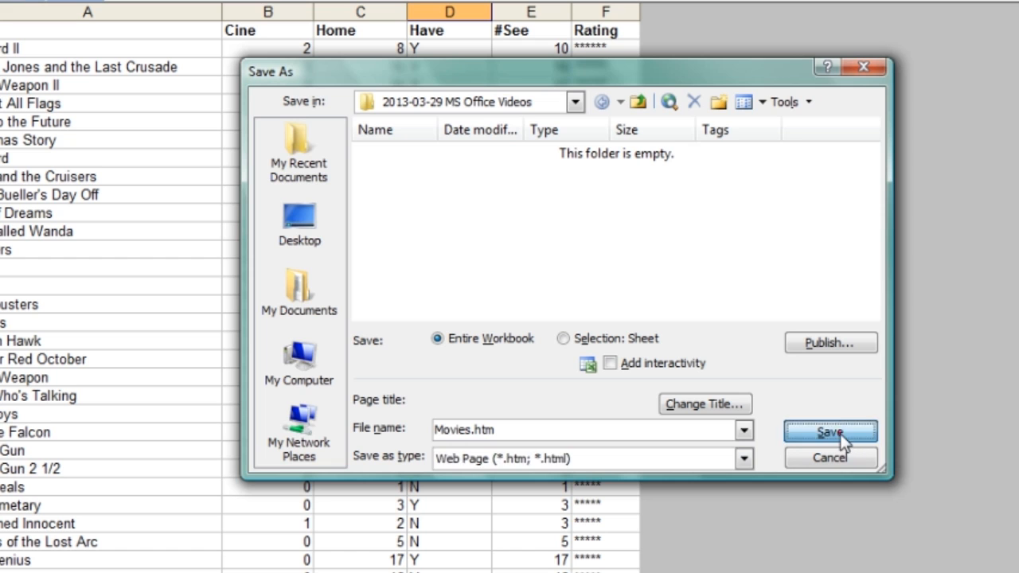
left_click(831, 432)
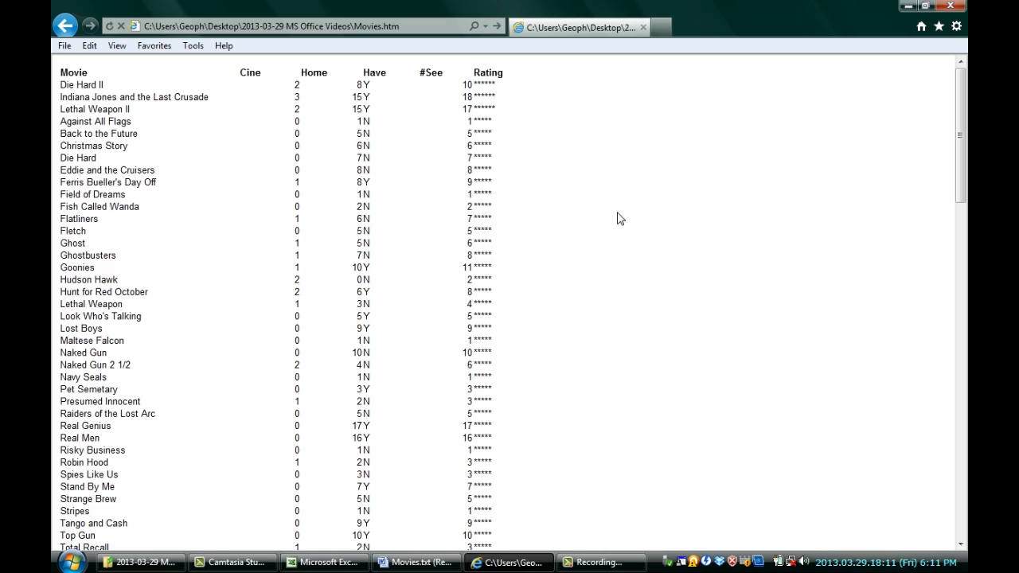
mouse_move(613, 200)
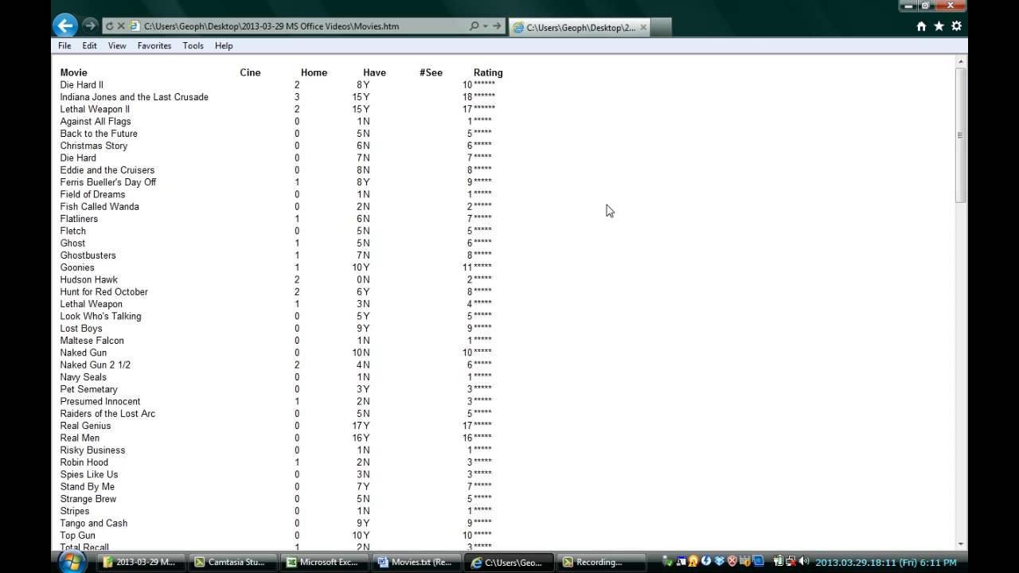
mouse_move(416, 562)
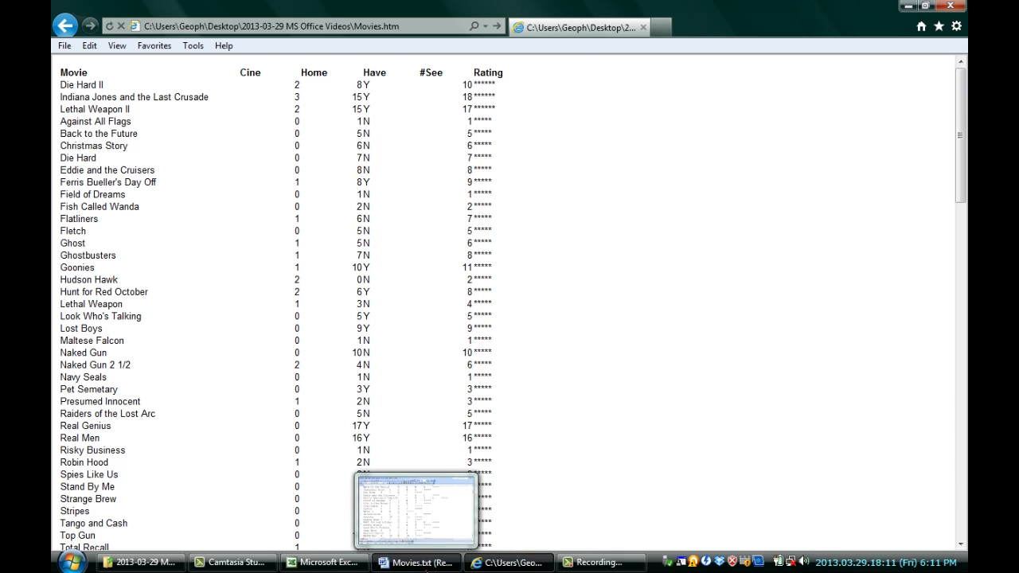
Return from the Movies.htm table in Internet Explorer to the Movies.htm workbook in Excel.
left_click(324, 564)
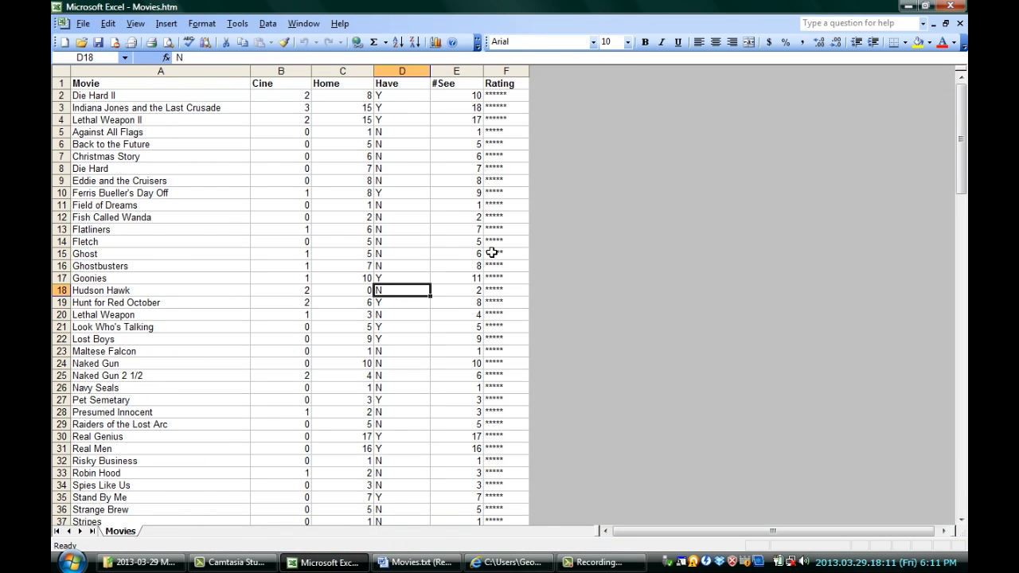